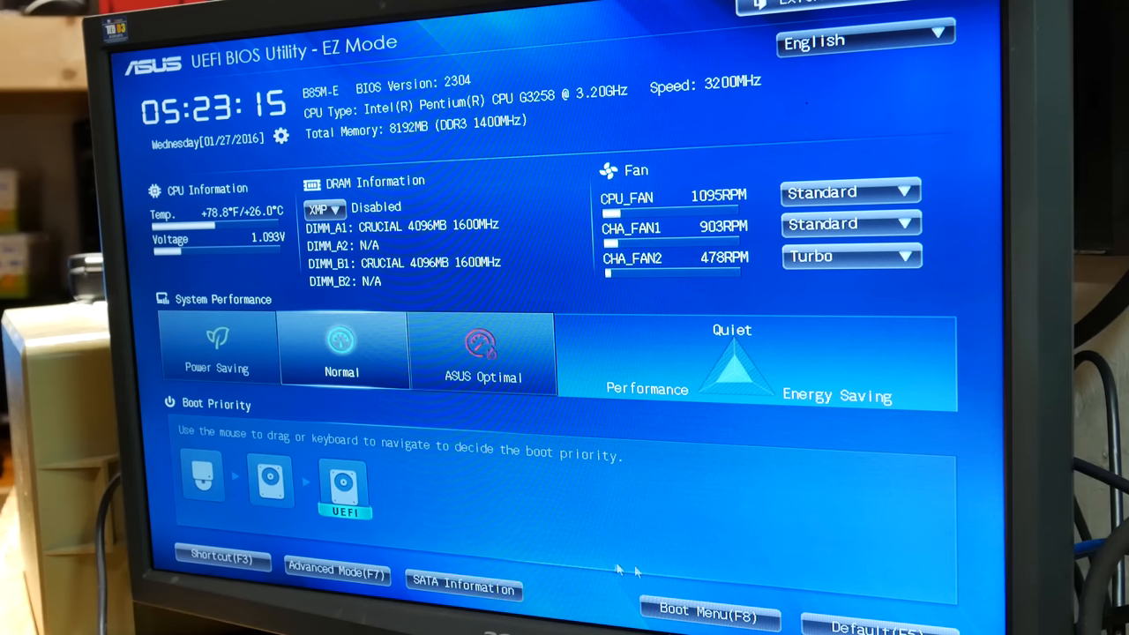
Boot from the USB installer via the F8 Boot Menu to start Windows 7 Setup.
left_click(714, 609)
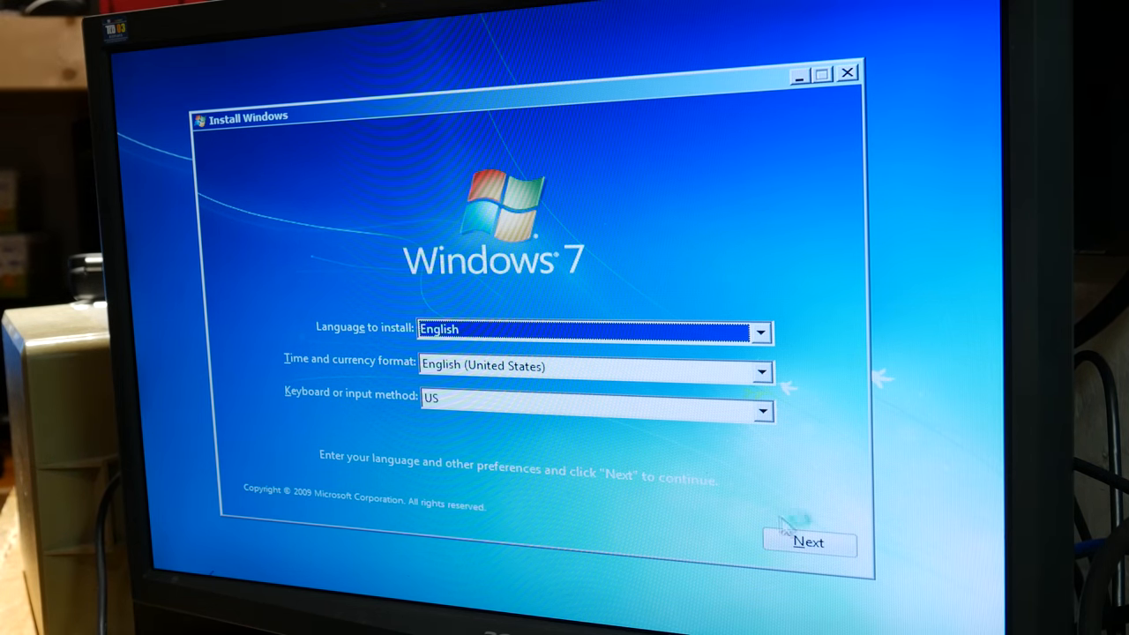
Keep English, United States format and US keyboard, and continue to the install-location page.
left_click(809, 541)
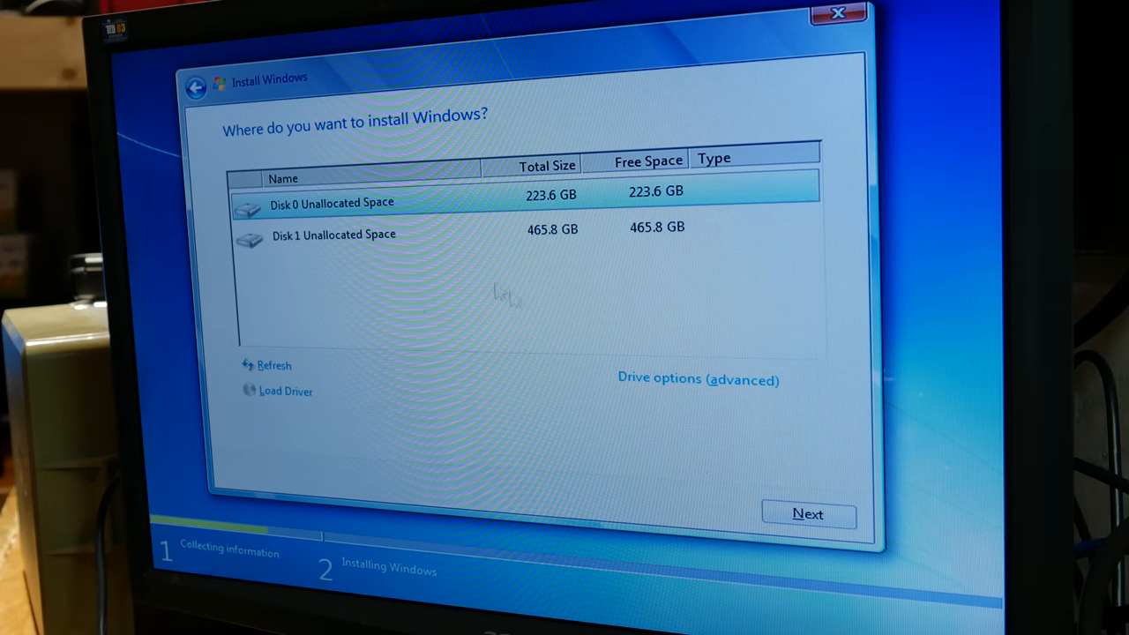
mouse_move(660, 392)
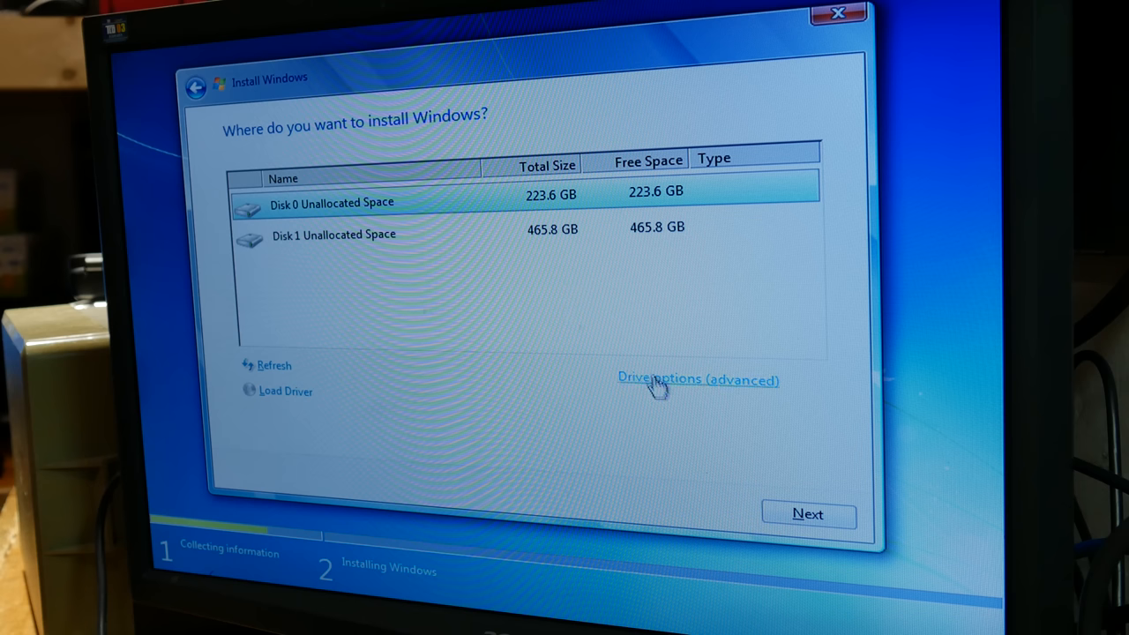
Create a full-size partition on the 223.6 GB Disk 0 and install onto Partition 2.
left_click(666, 380)
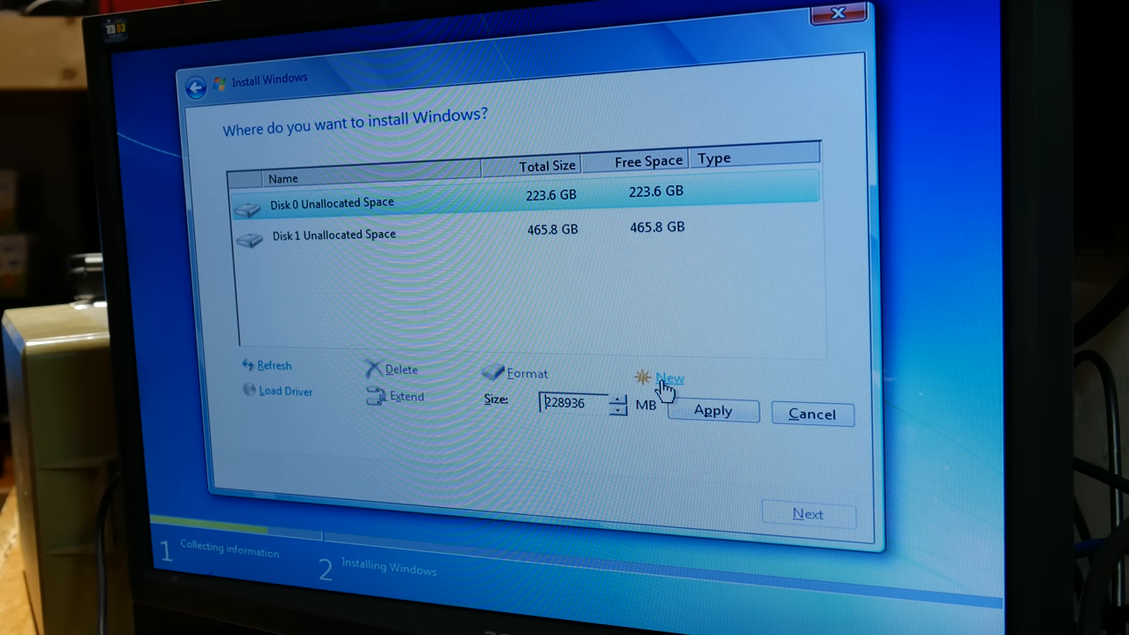
left_click(713, 412)
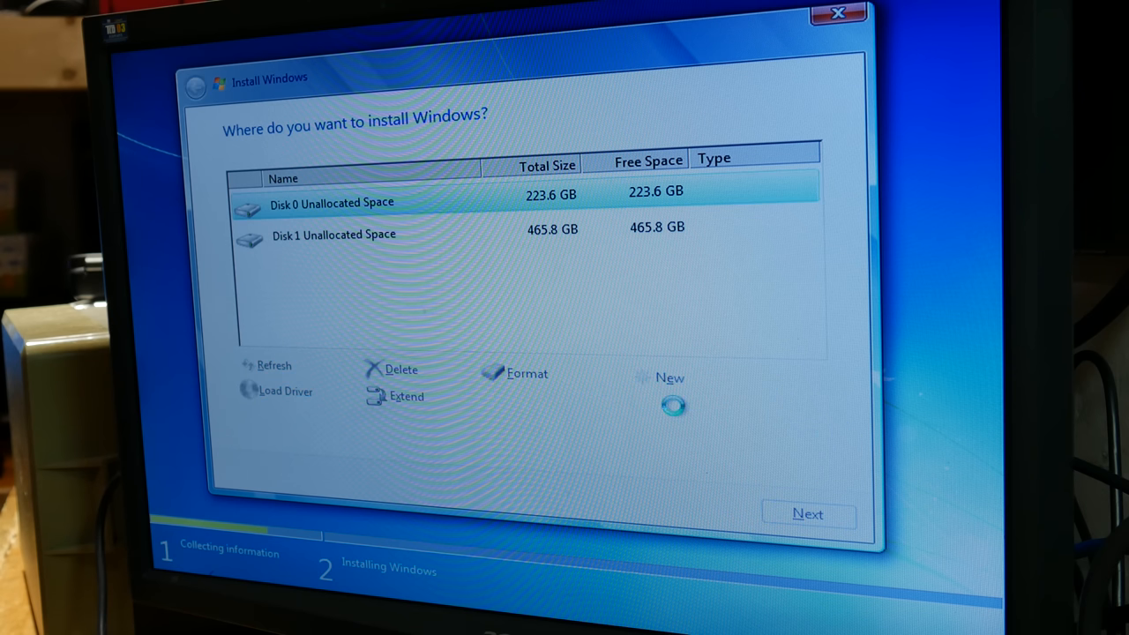
left_click(669, 377)
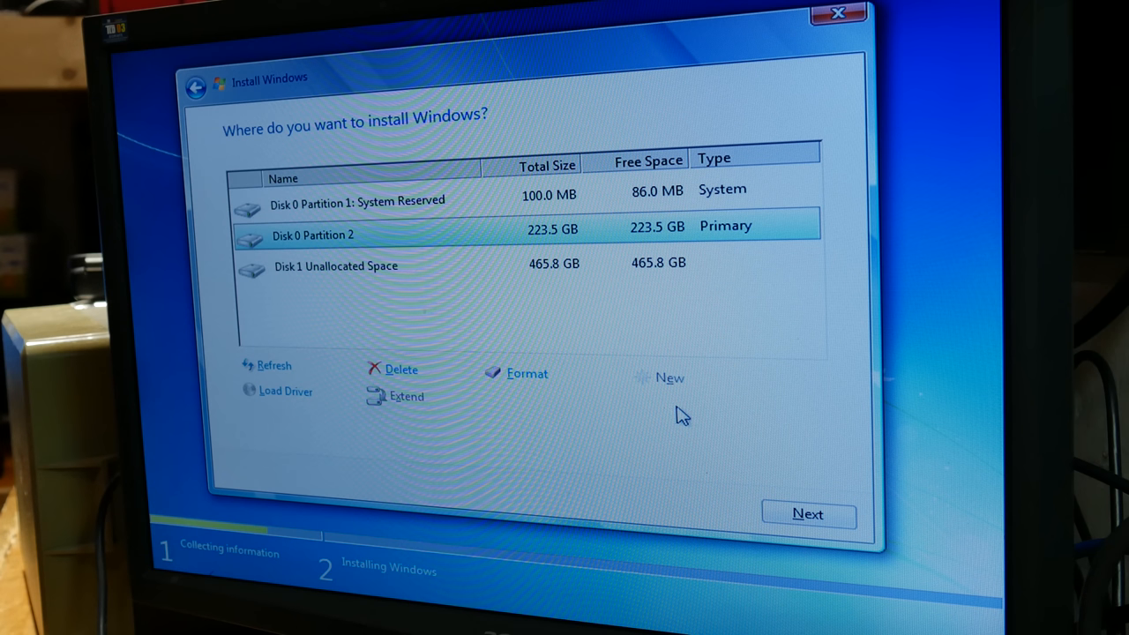
mouse_move(793, 518)
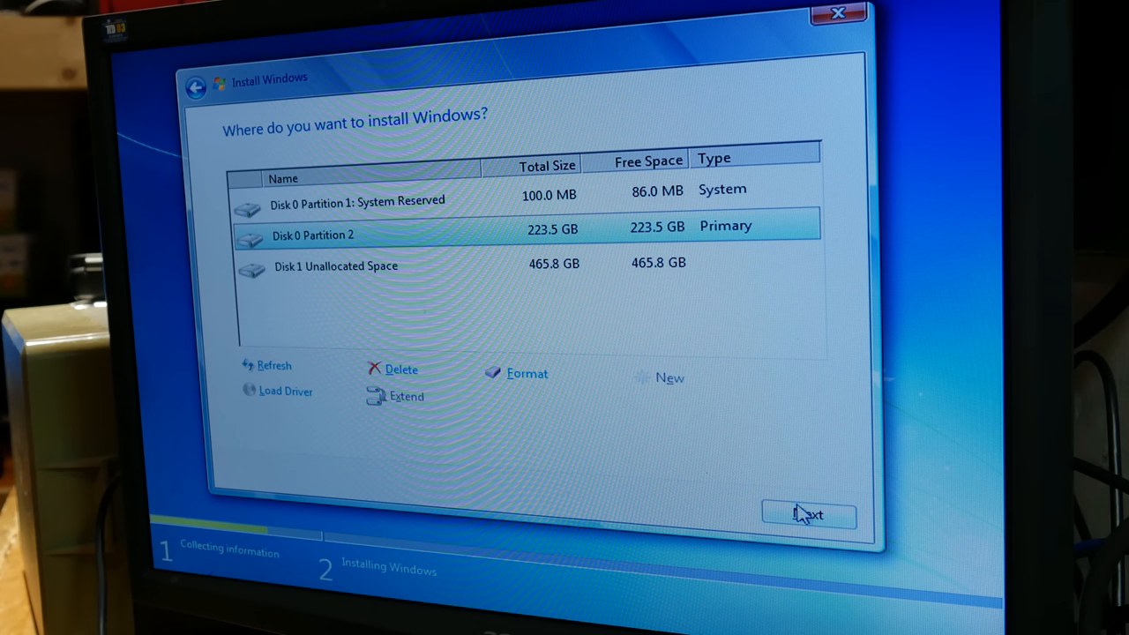
left_click(809, 516)
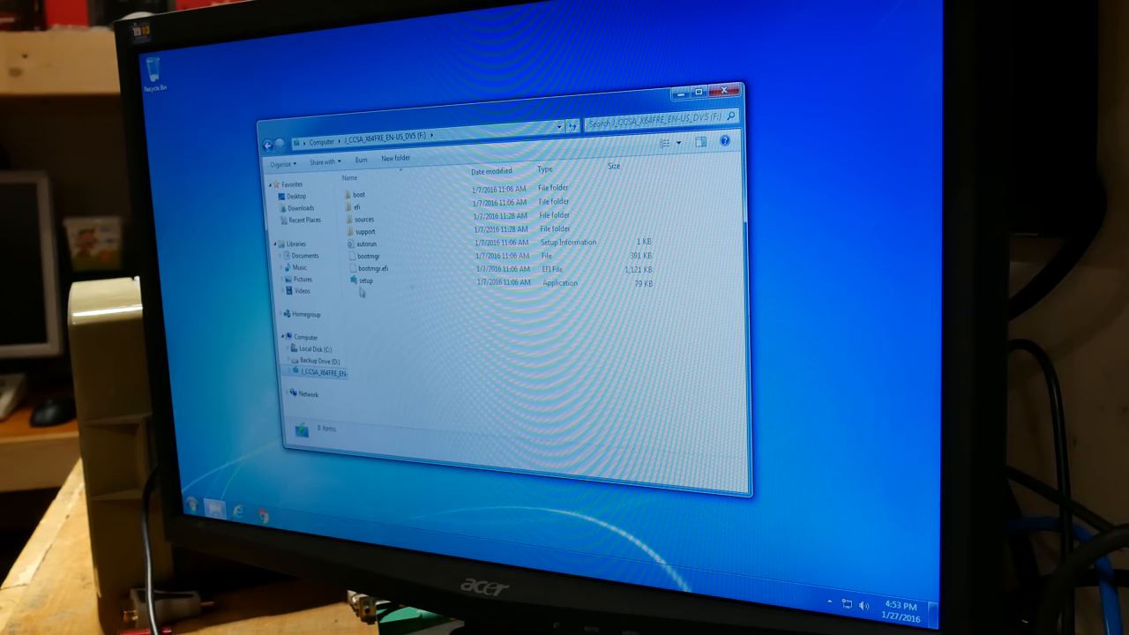
Open the J_CCSA_X64FRE drive (F:) and select the setup application.
double_click(366, 280)
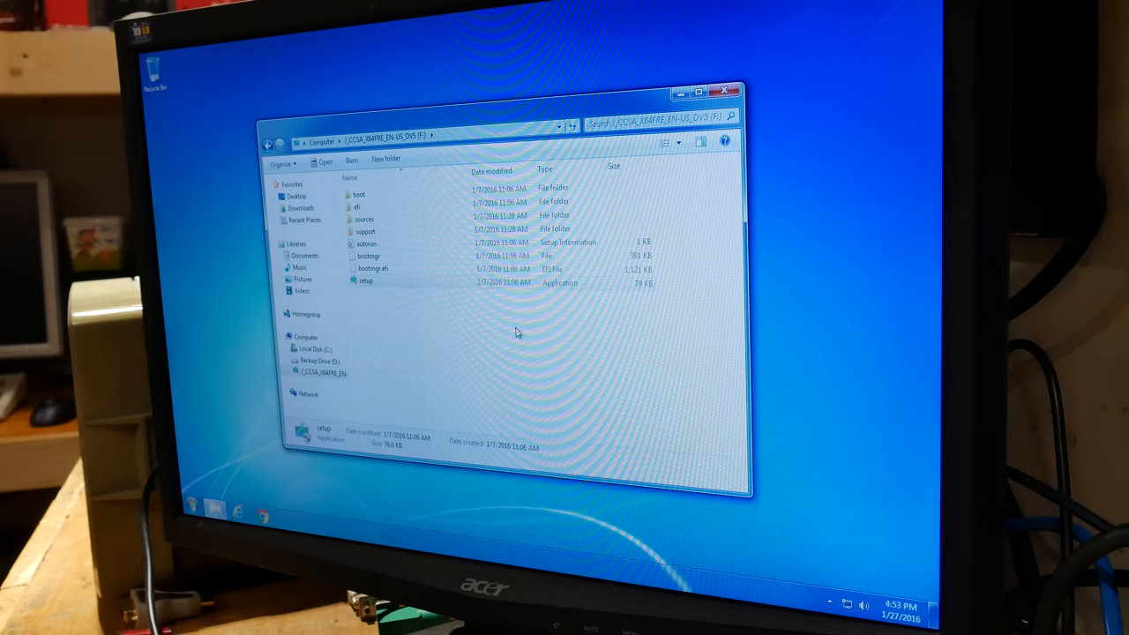
Launch Windows 10 setup from drive F: and choose 'Not right now' for important updates.
double_click(366, 282)
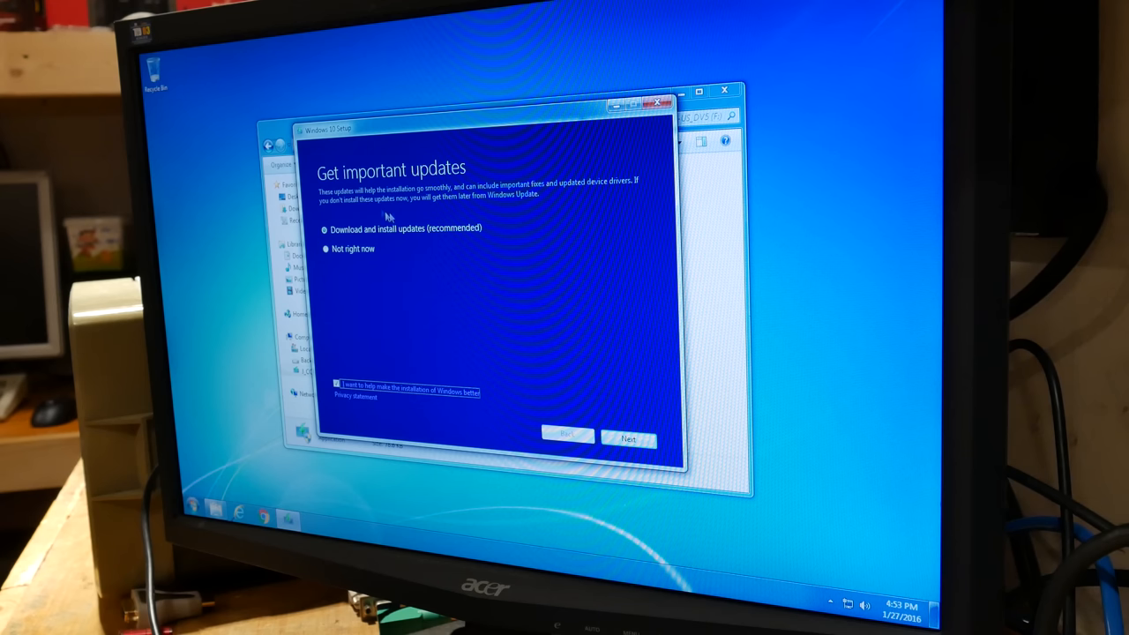
left_click(347, 249)
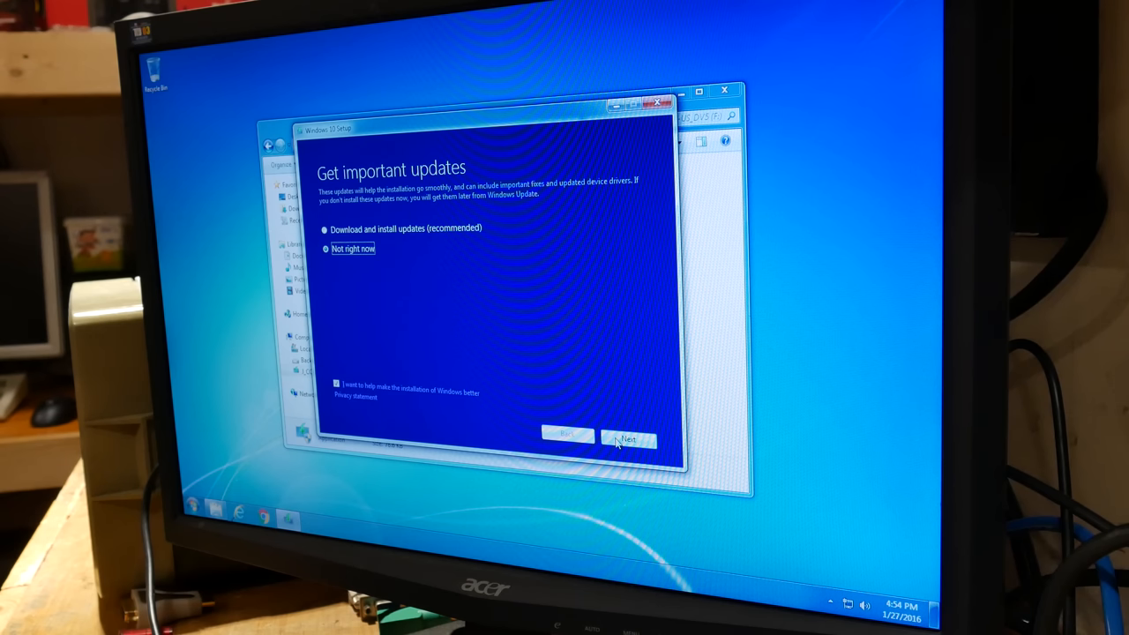
left_click(629, 440)
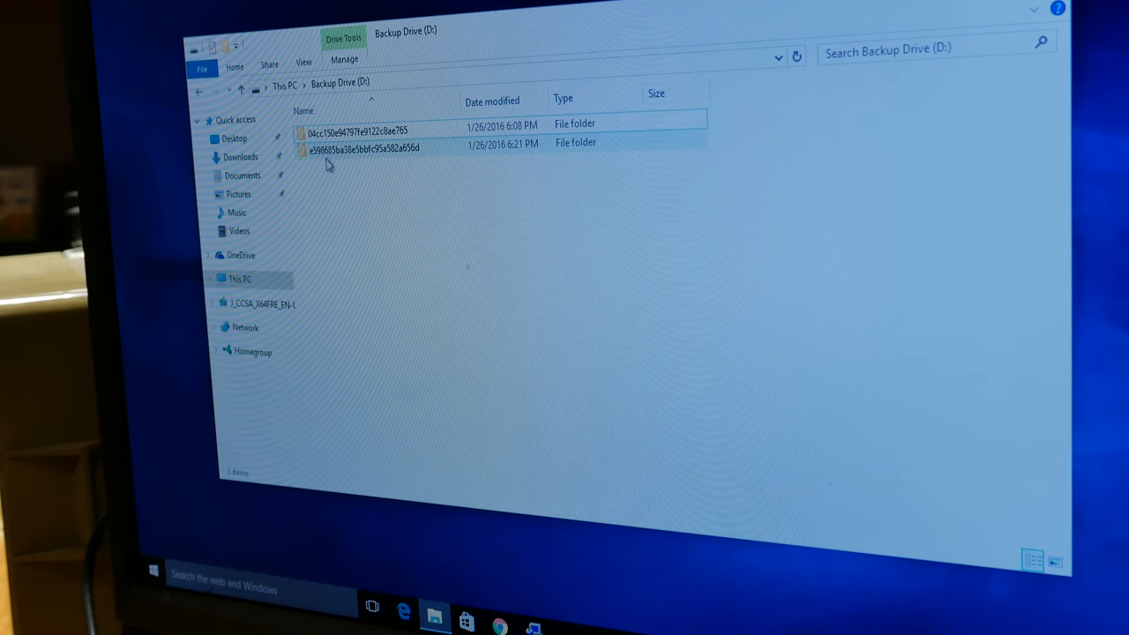
Select the second folder on Backup Drive (D:) in File Explorer.
left_click(374, 123)
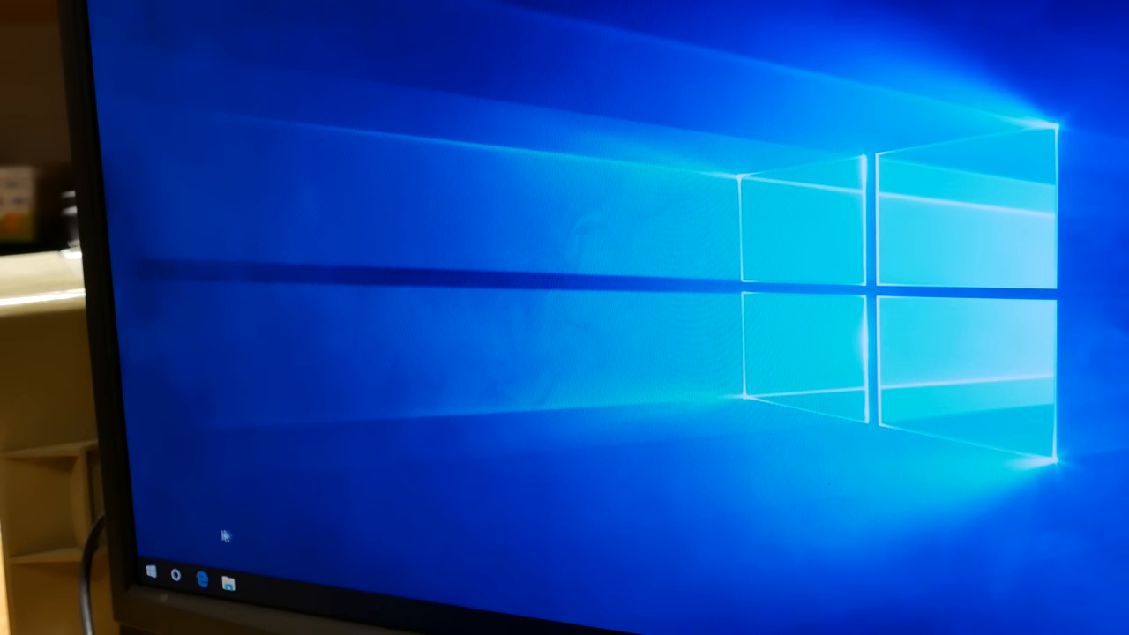
Open Device Manager from the Start button's quick-link menu.
right_click(156, 574)
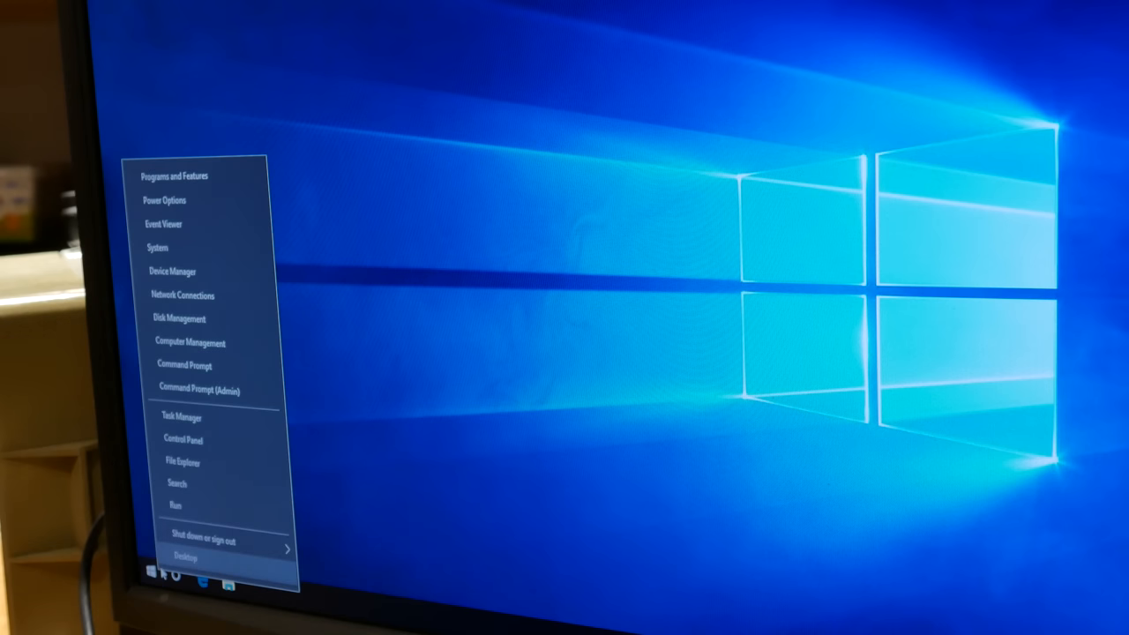
mouse_move(180, 276)
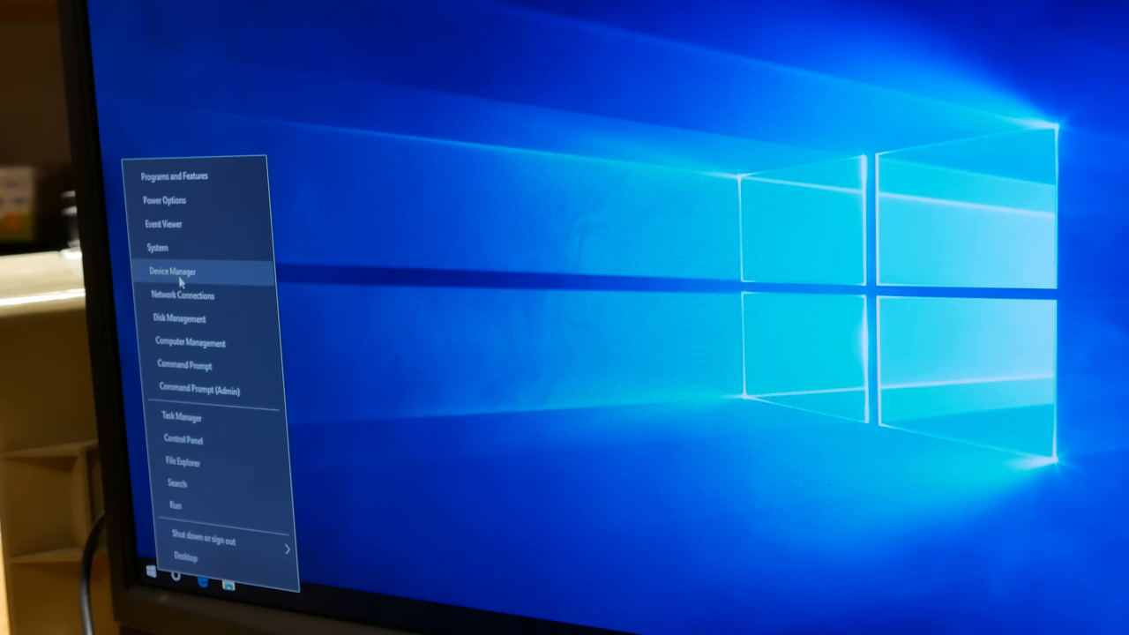
left_click(180, 270)
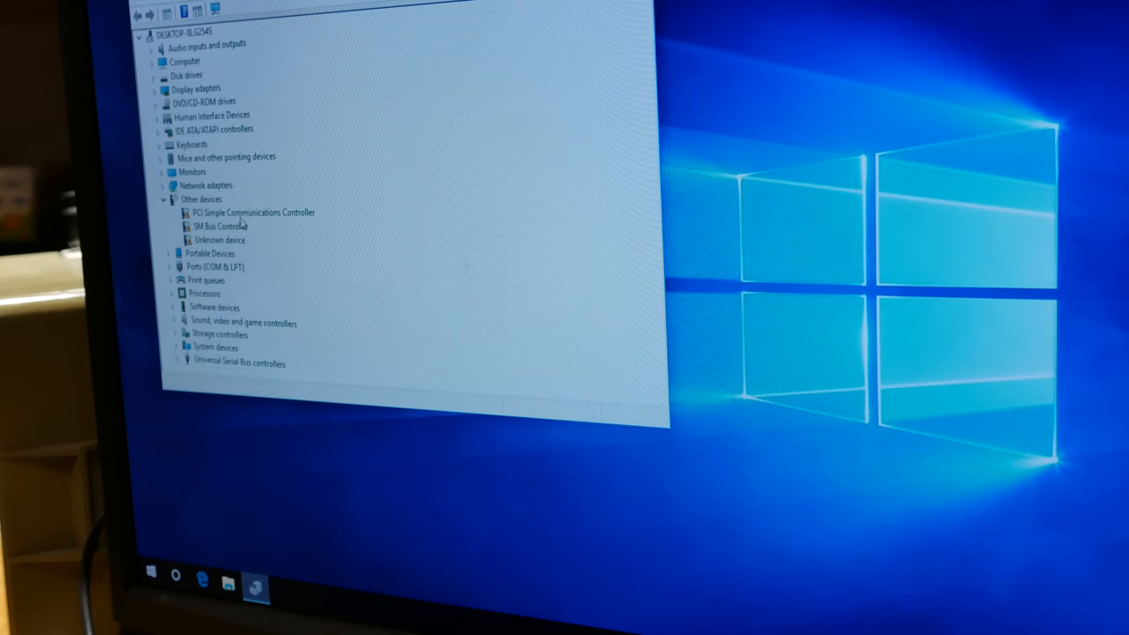
Update the PCI Simple Communications Controller driver, installing Intel Management Engine Interface.
right_click(253, 211)
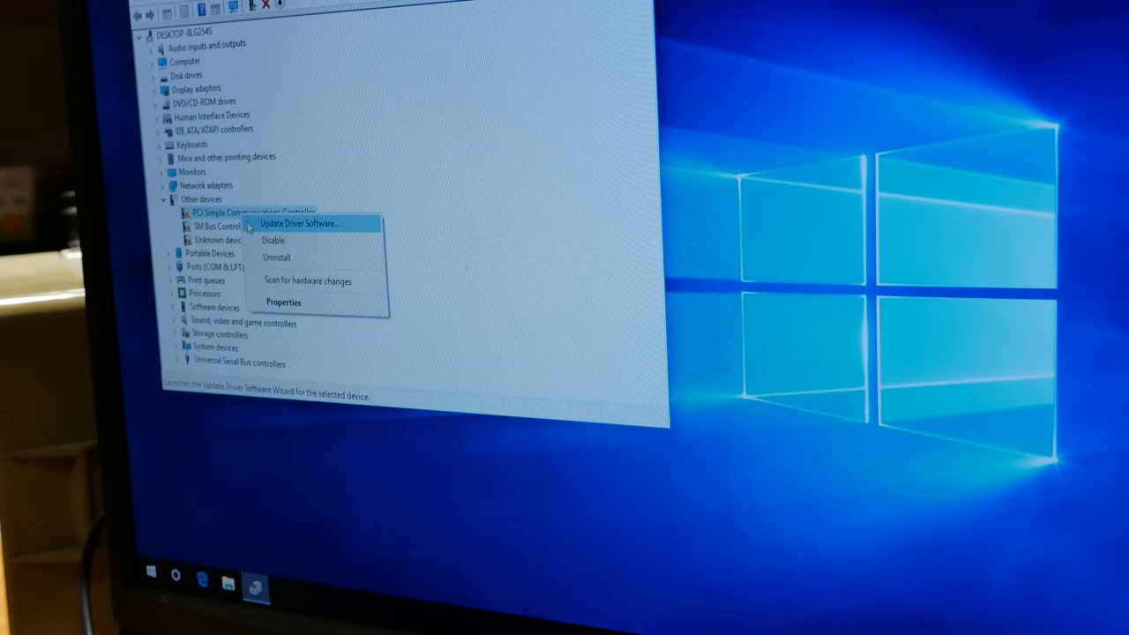
left_click(306, 228)
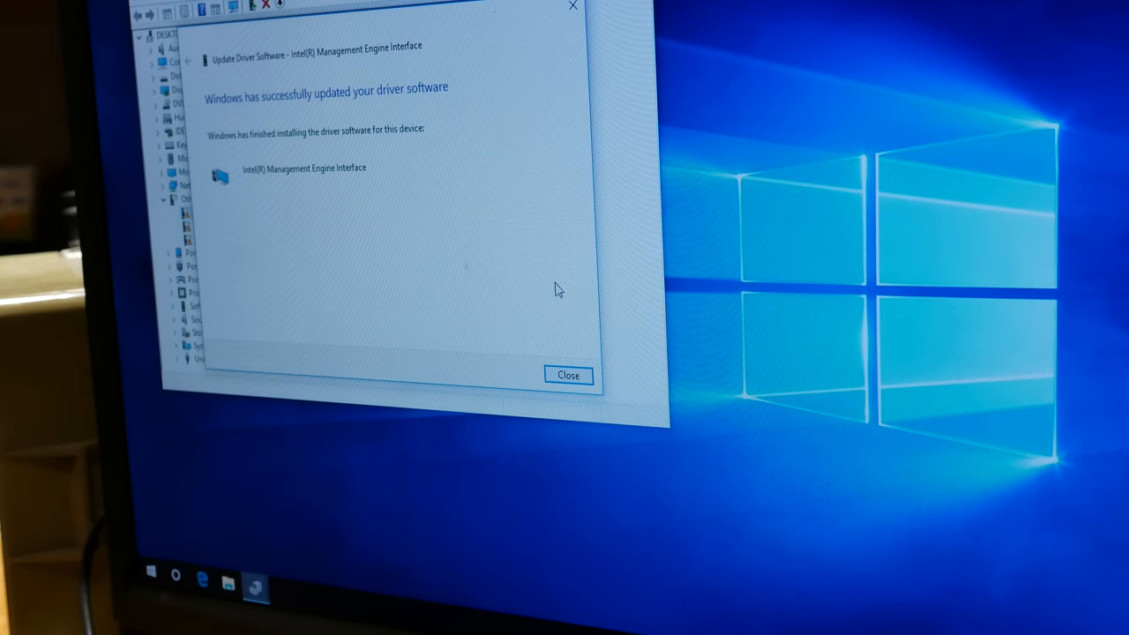
mouse_move(575, 353)
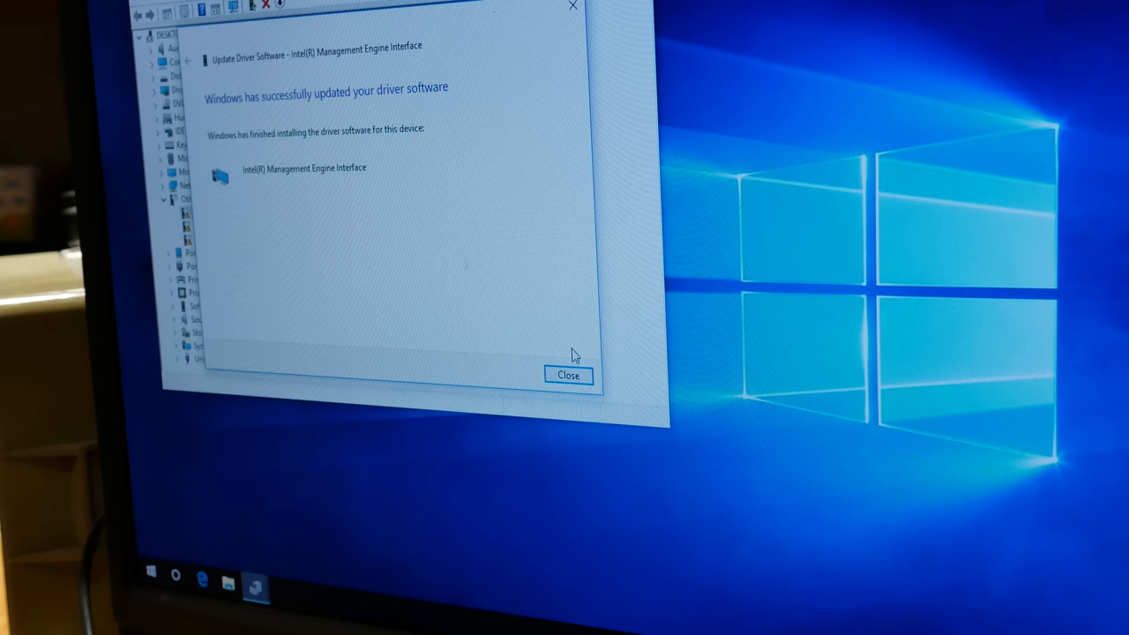
Auto-install the SM Bus Controller and AMDA00 Interface drivers and close the success dialogs.
left_click(568, 374)
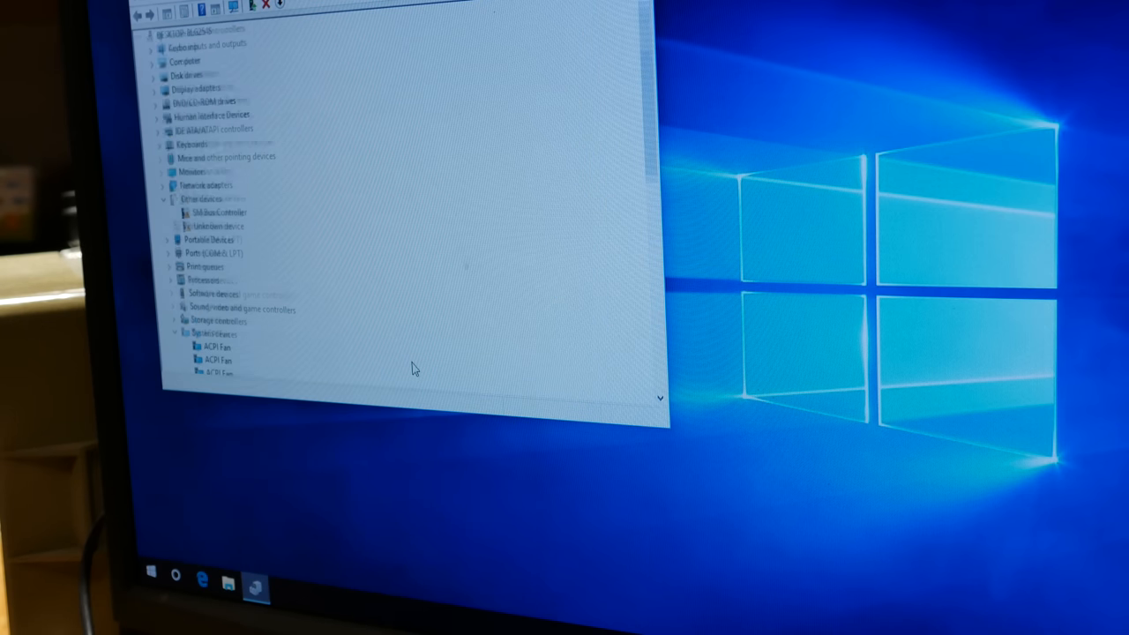
left_click(213, 213)
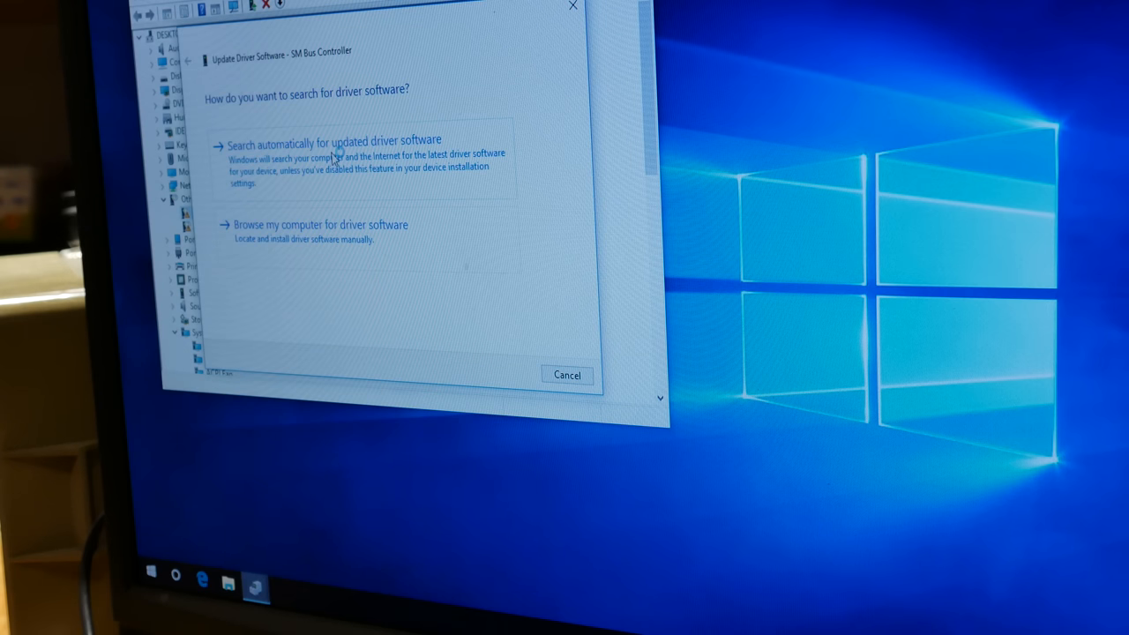
left_click(333, 140)
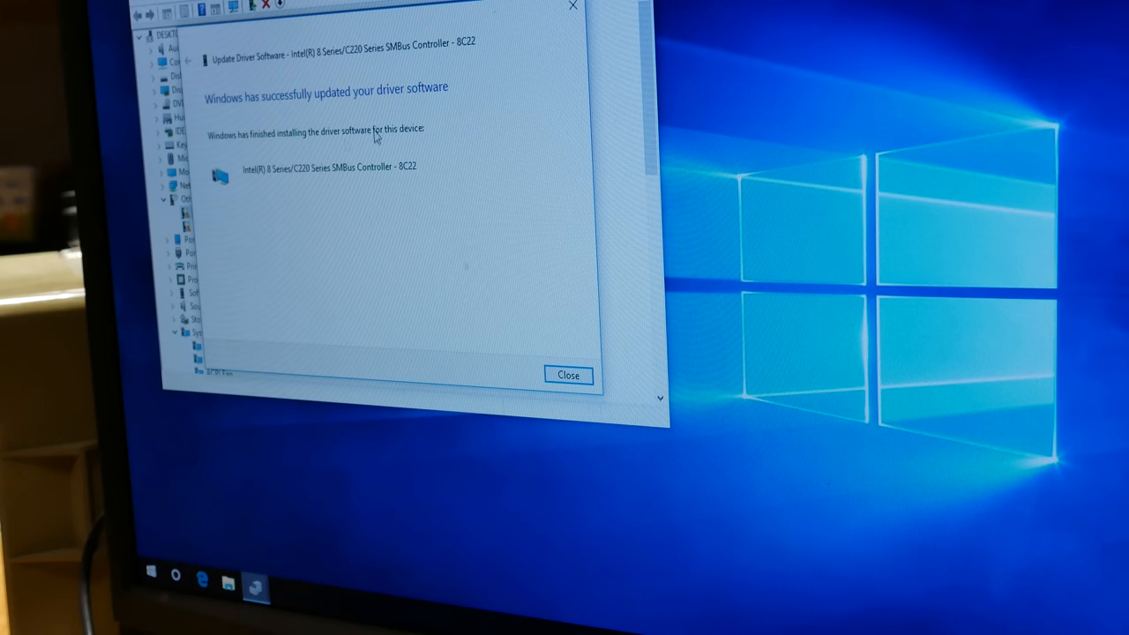
left_click(569, 375)
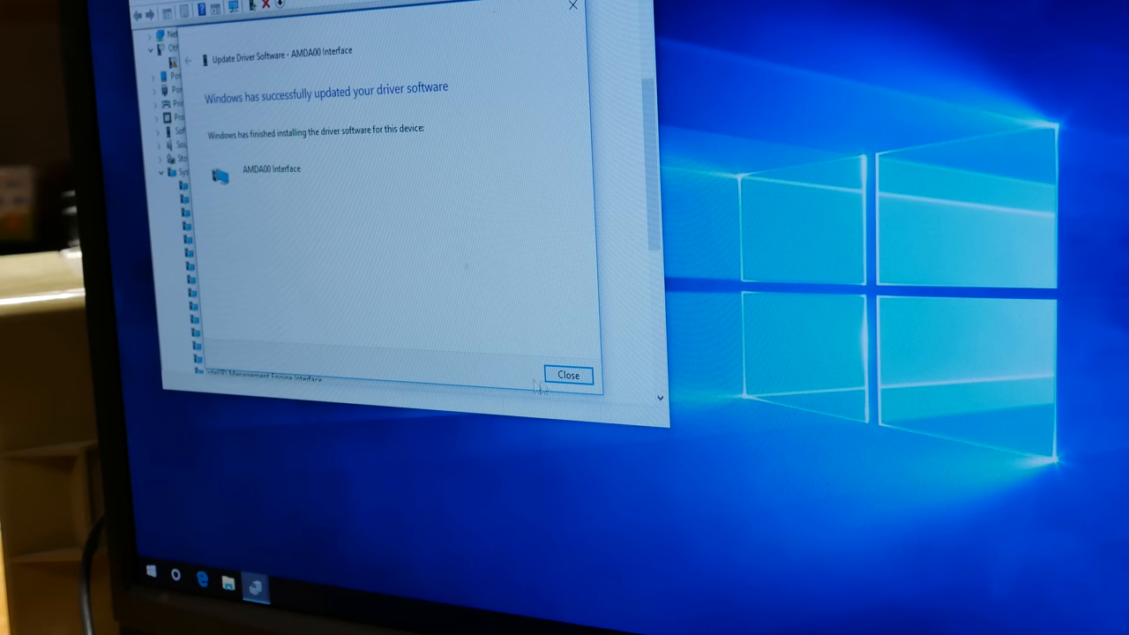
left_click(565, 374)
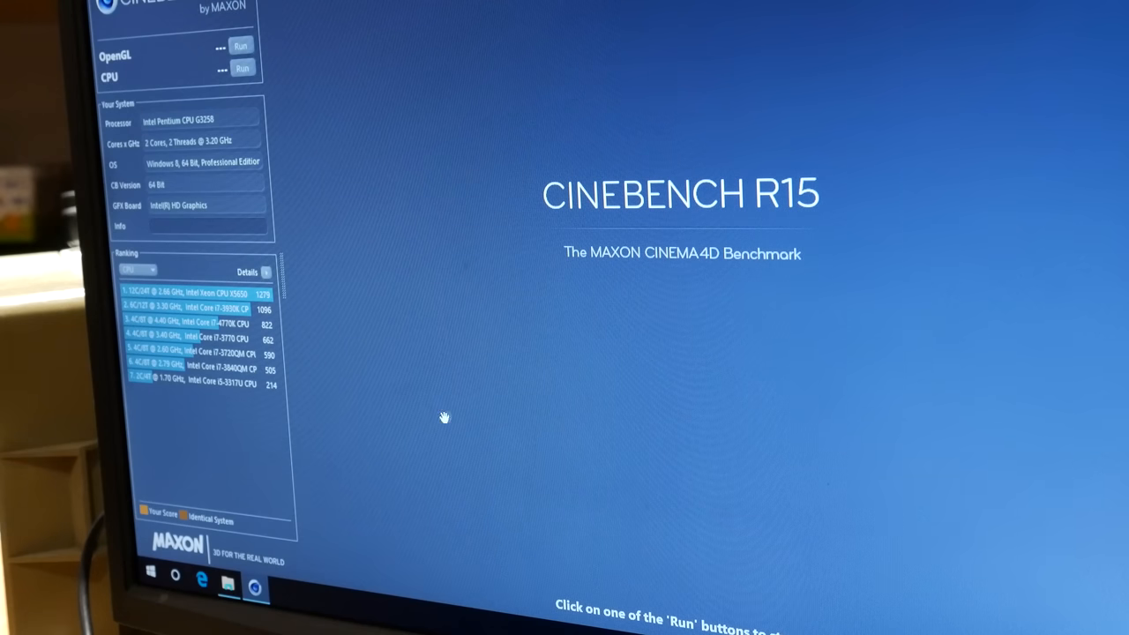
Start the Cinebench R15 CPU render benchmark with the Run button.
left_click(245, 67)
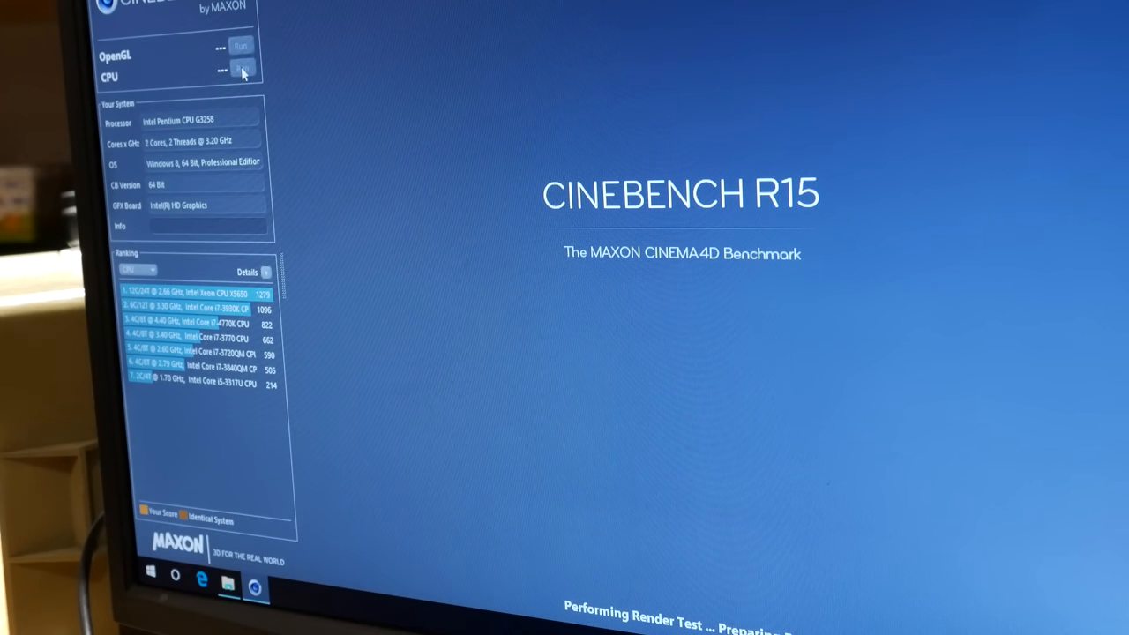
left_click(241, 68)
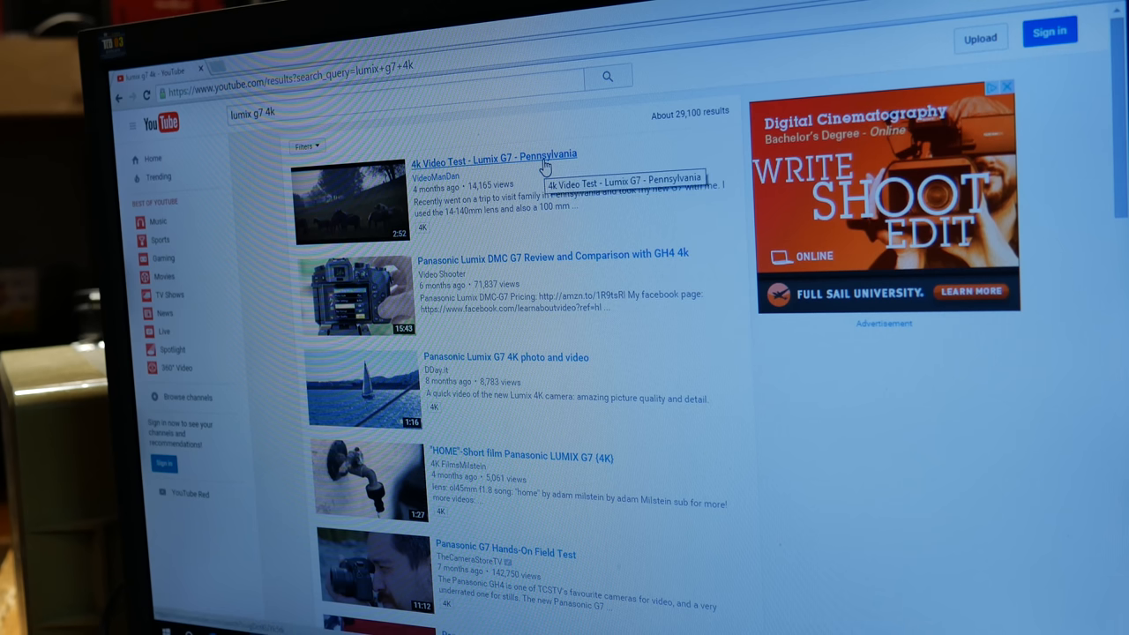
Open the '4k Video Test - Lumix G7 - Pennsylvania' result fullscreen at 2160p 4K.
left_click(494, 154)
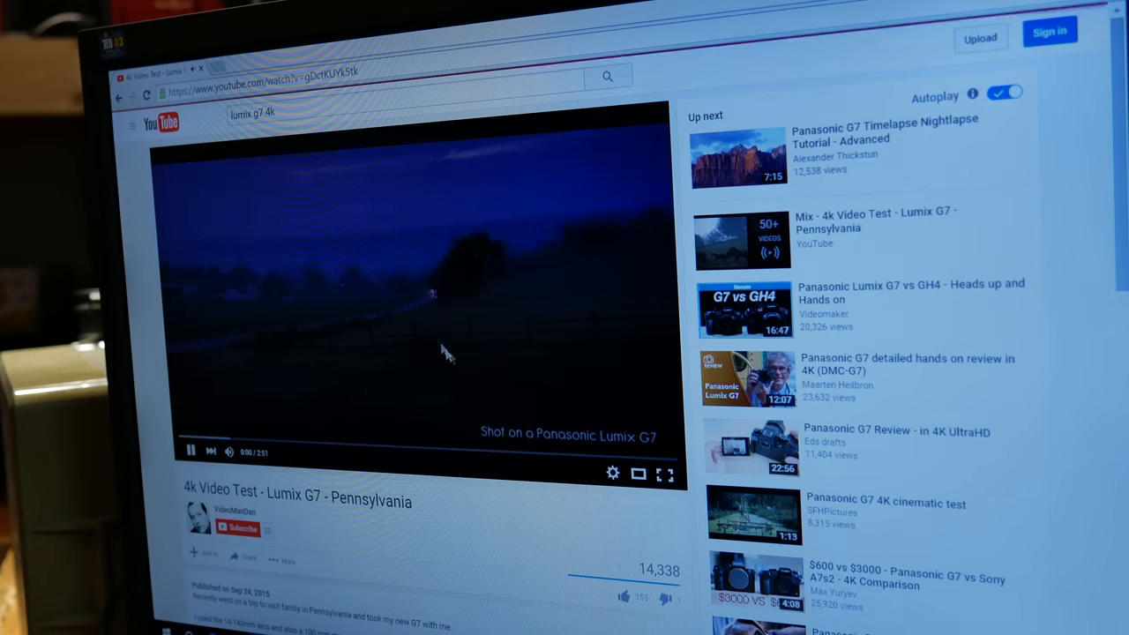
left_click(663, 475)
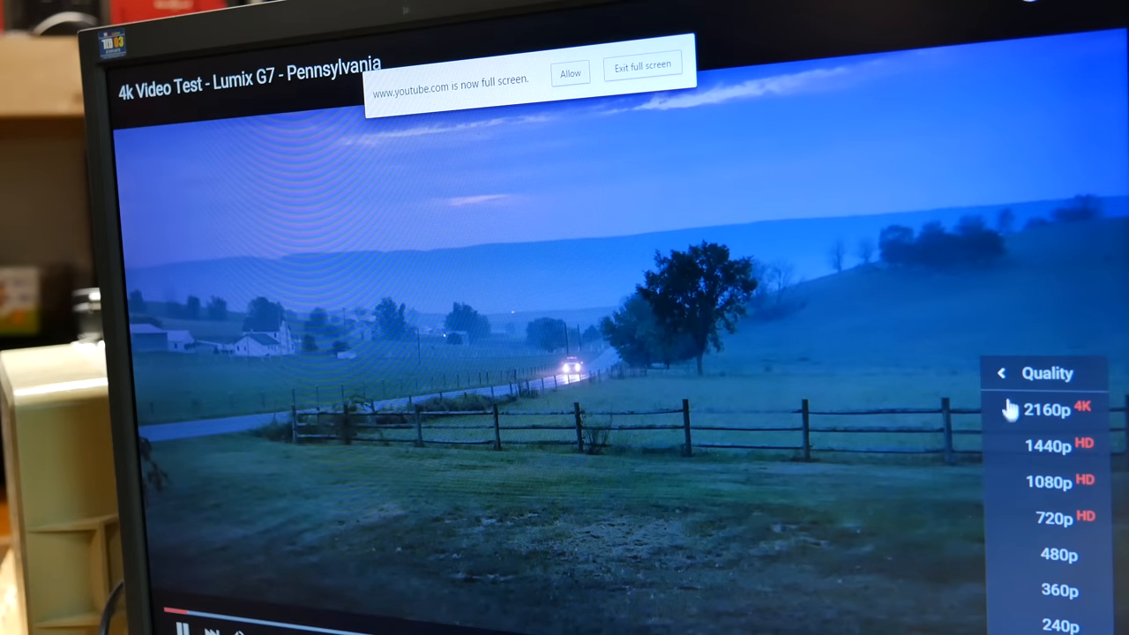
left_click(1043, 407)
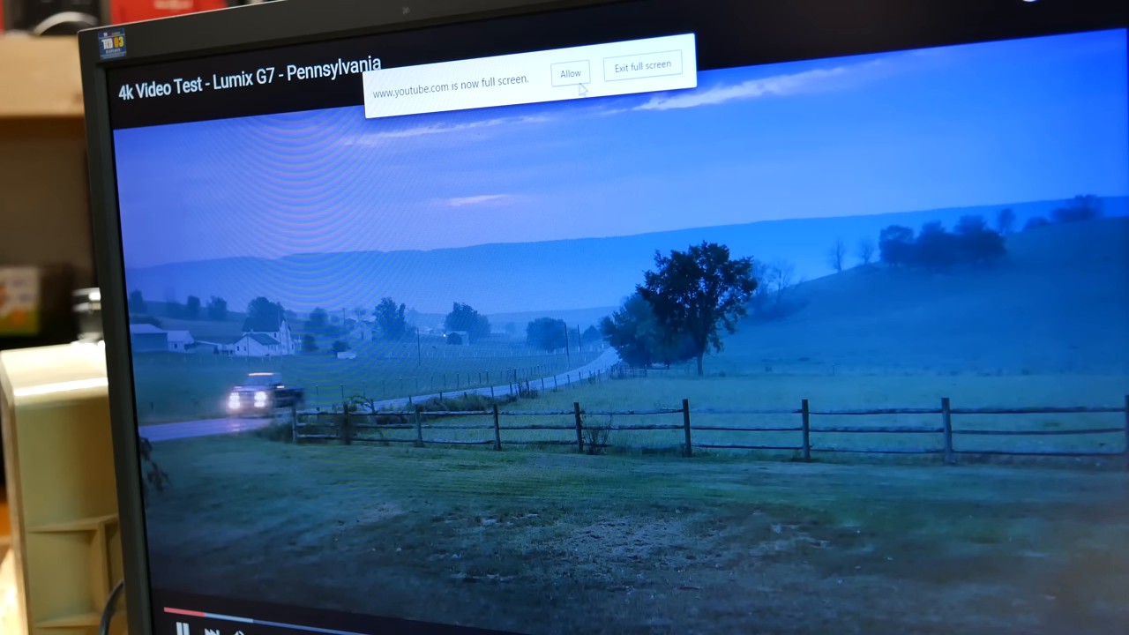
left_click(577, 71)
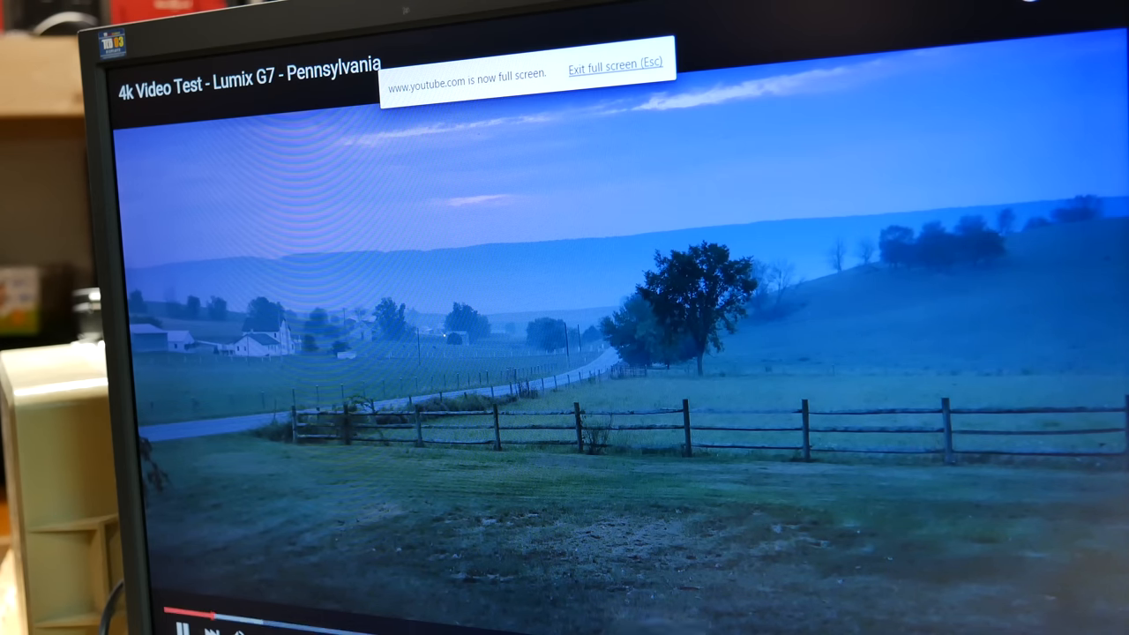